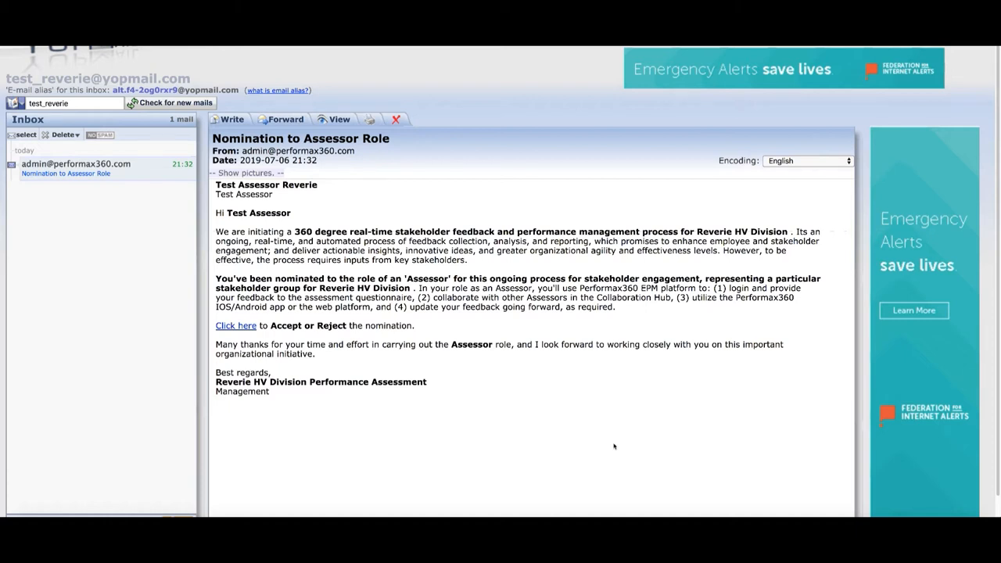
mouse_move(54, 169)
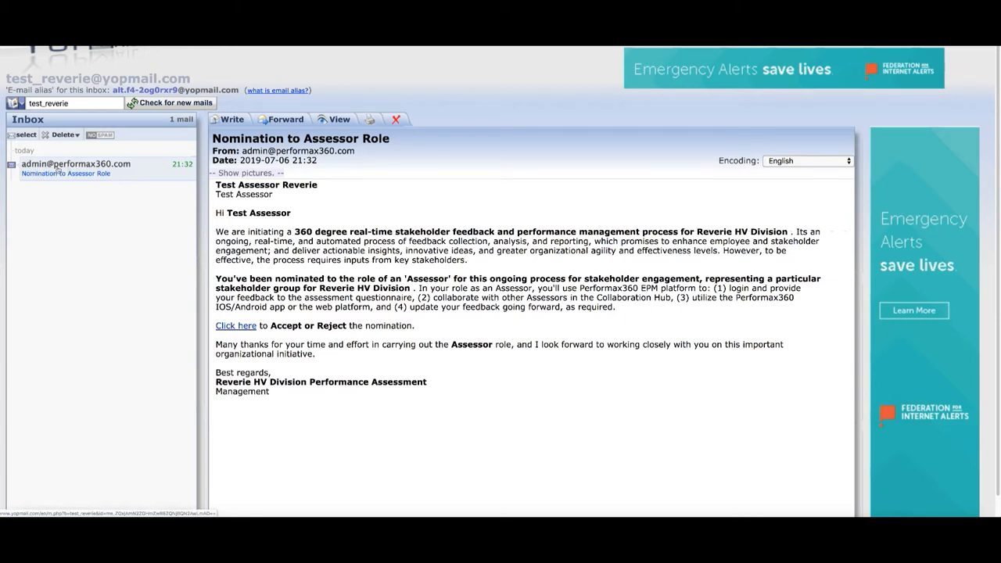
mouse_move(125, 169)
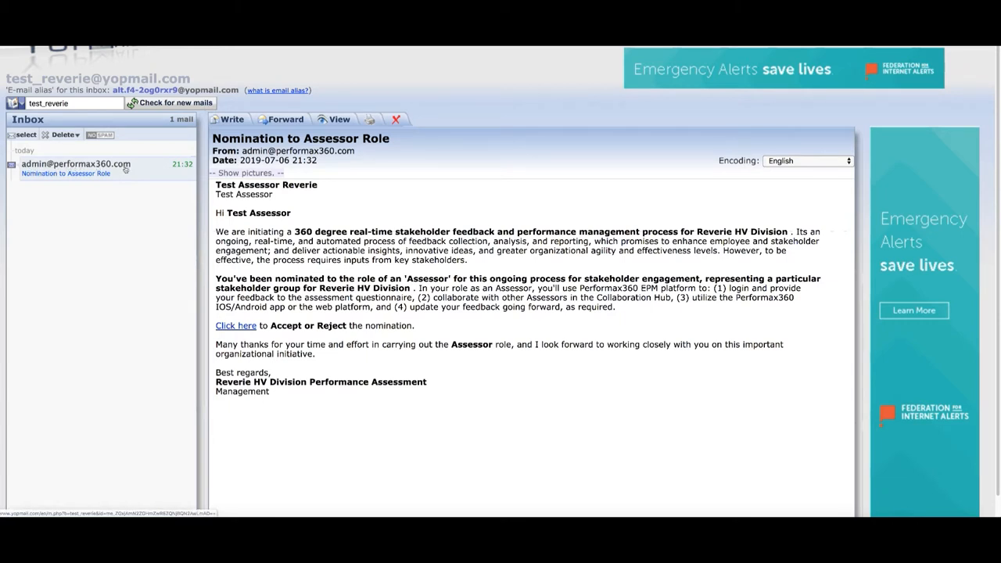
mouse_move(66, 174)
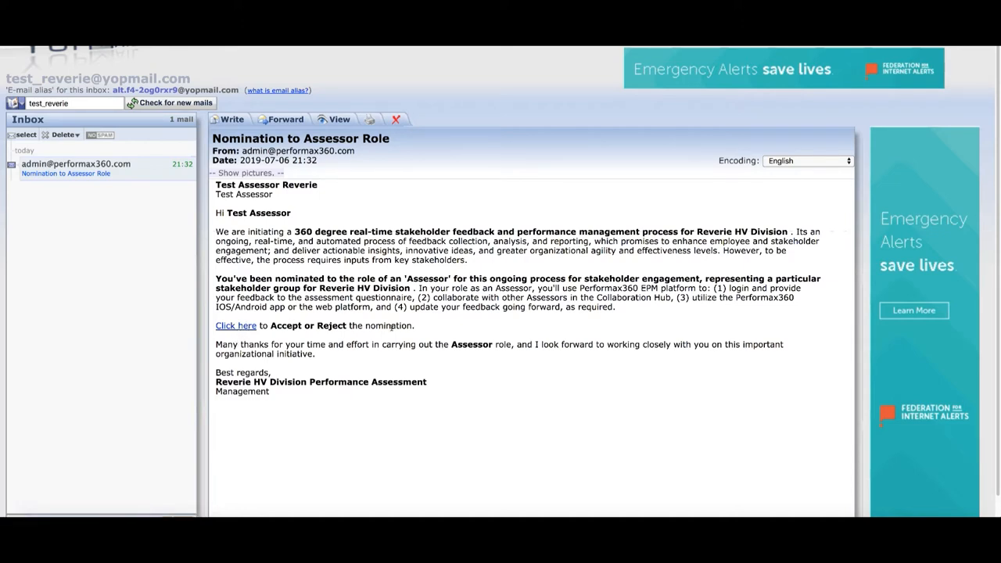
- Accept the Reverie HV Division assessor nomination from the email link and copy the generated password
click(235, 325)
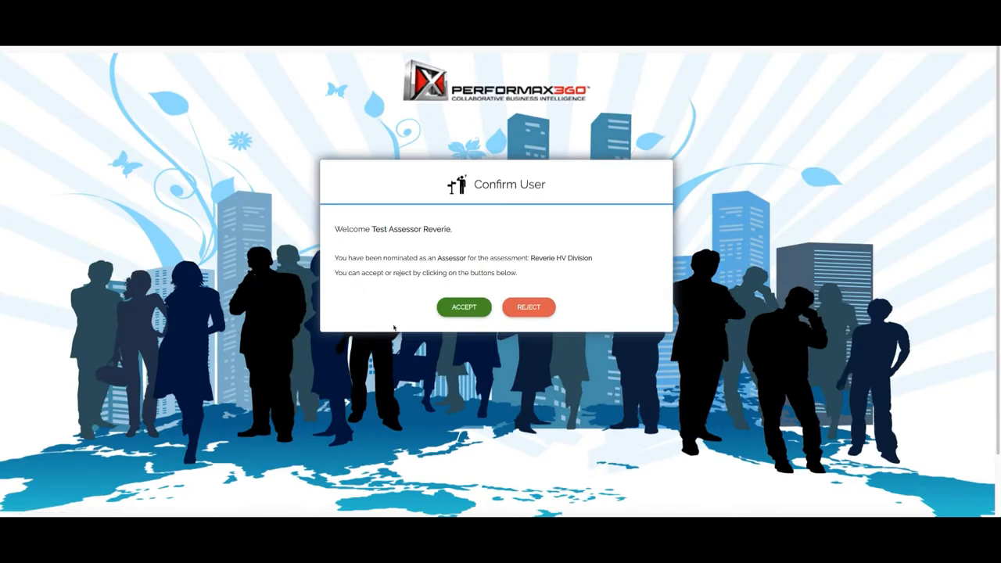
mouse_move(463, 306)
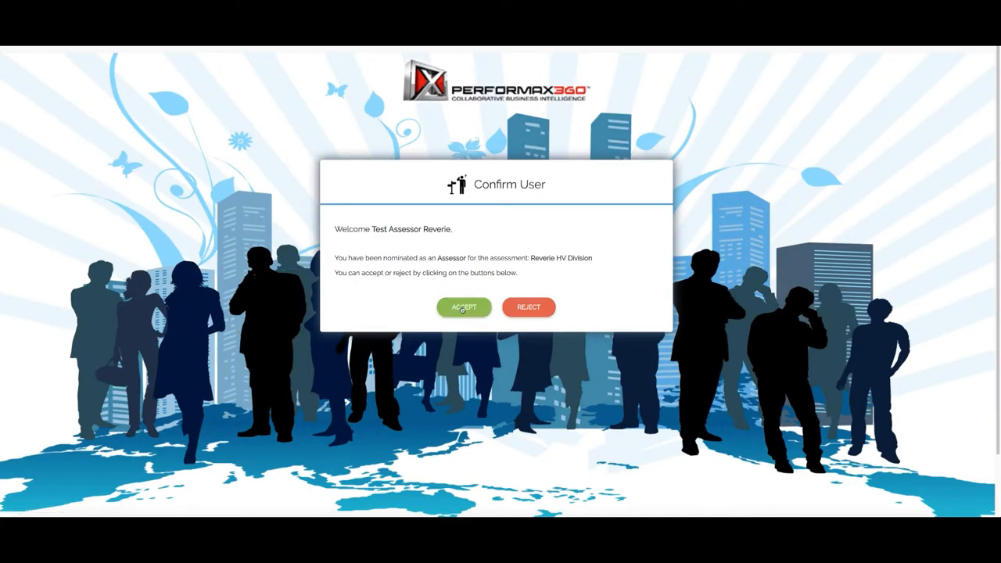
click(463, 306)
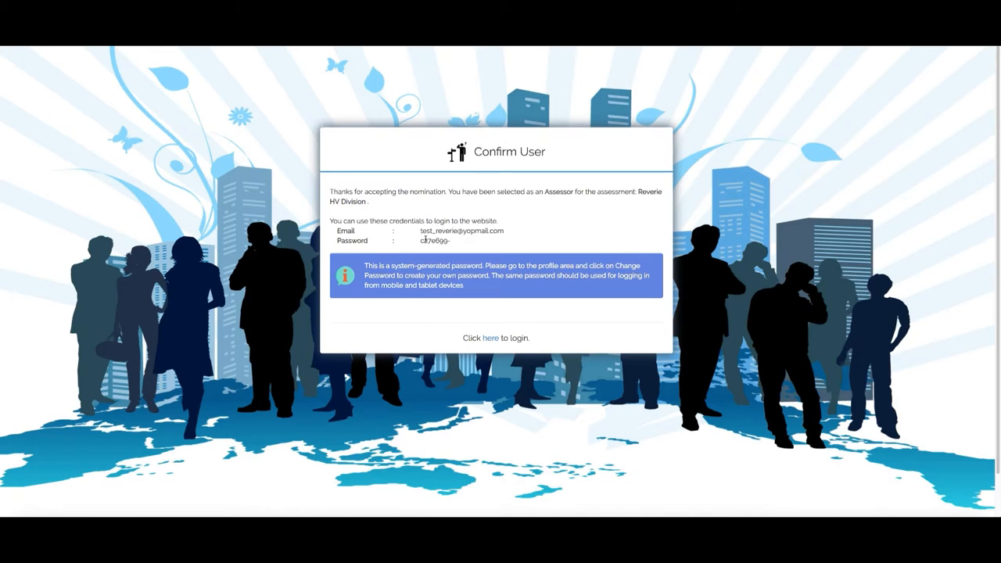
double_click(435, 241)
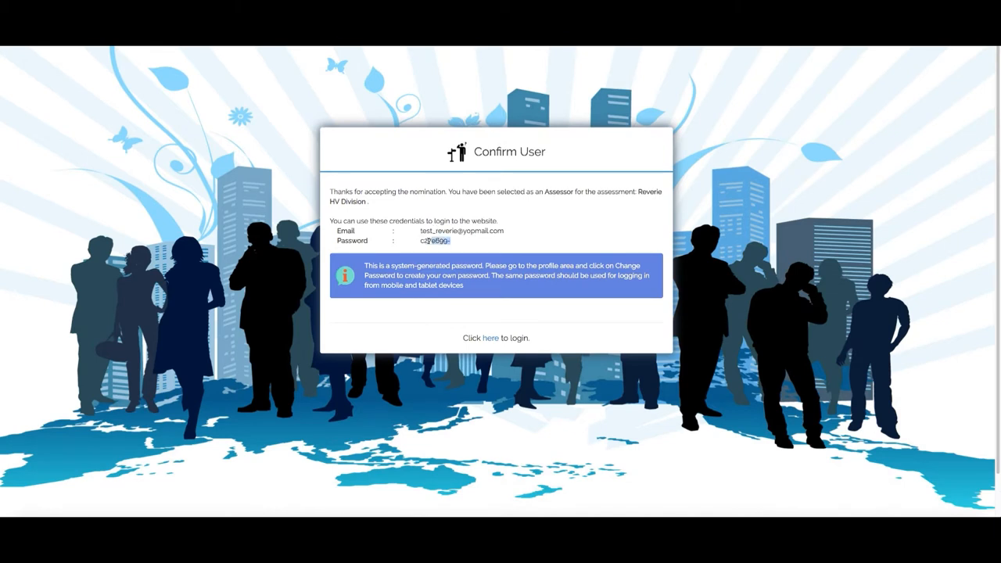
right_click(435, 241)
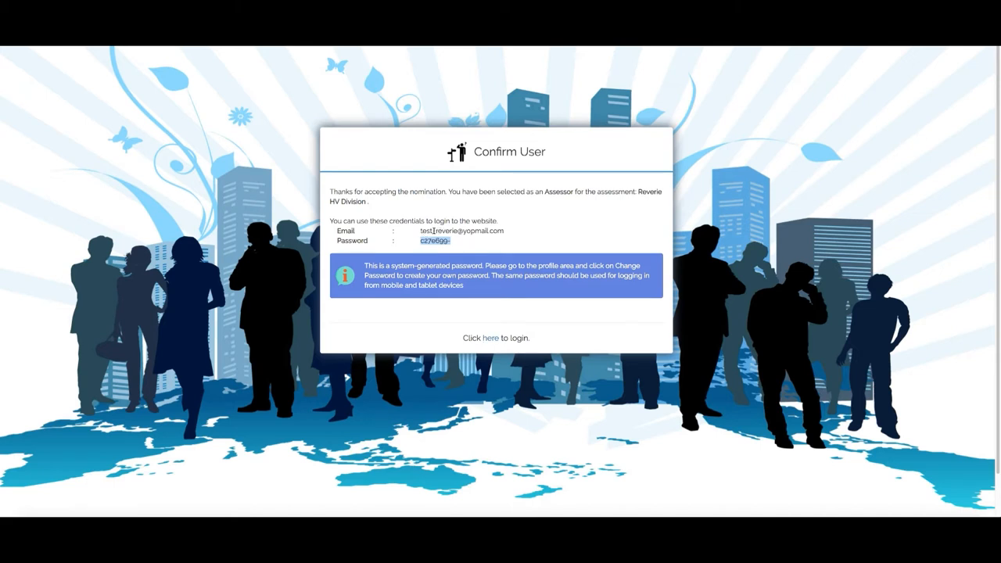
mouse_move(492, 338)
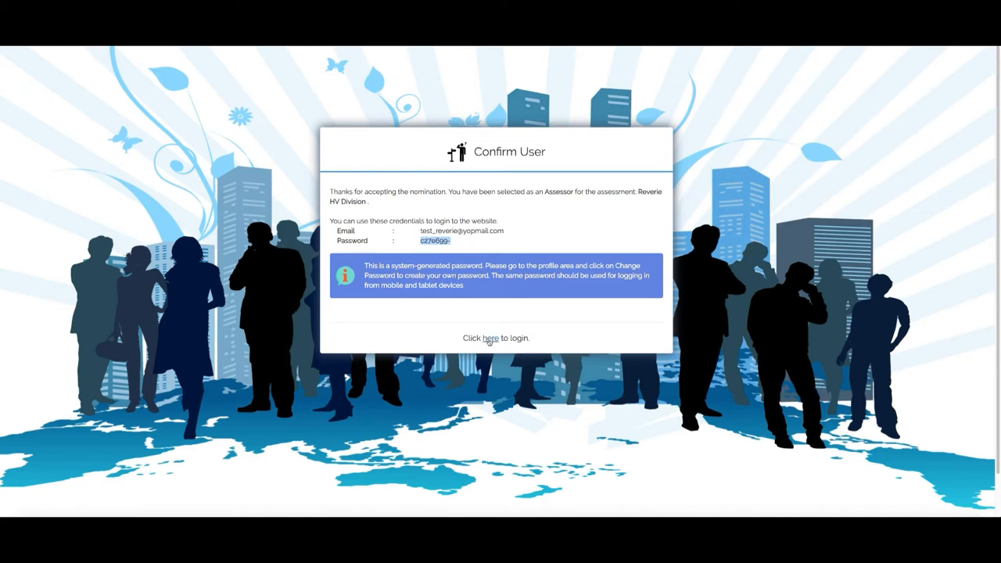
- Follow the login link, reopen the nomination email link and proceed past the already-accepted notice to log in
click(491, 338)
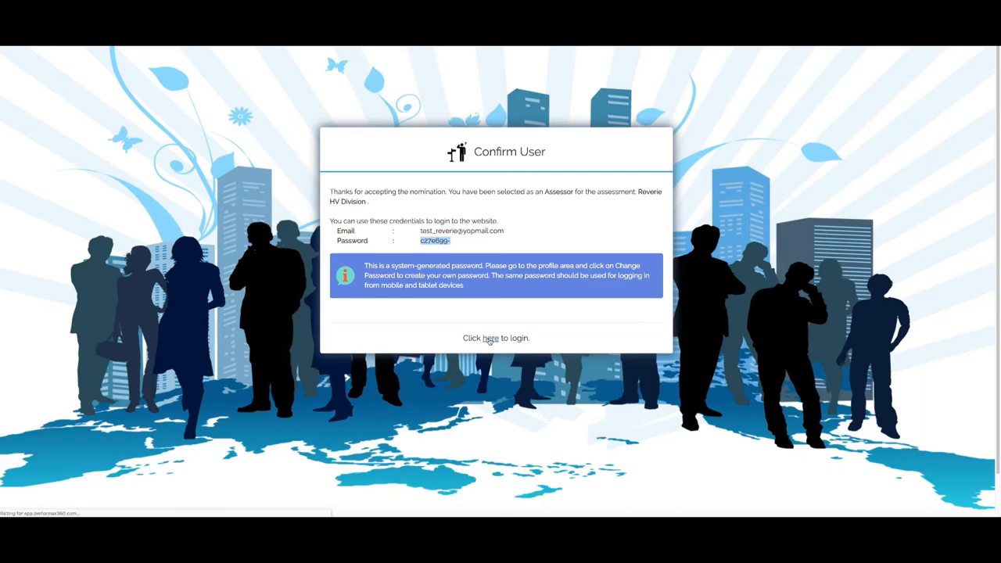
click(491, 338)
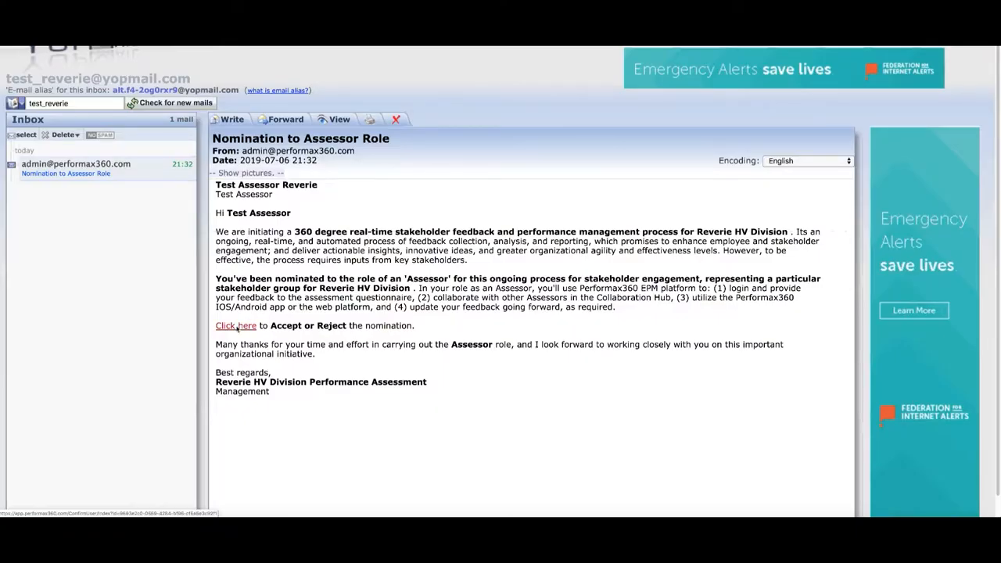
click(235, 325)
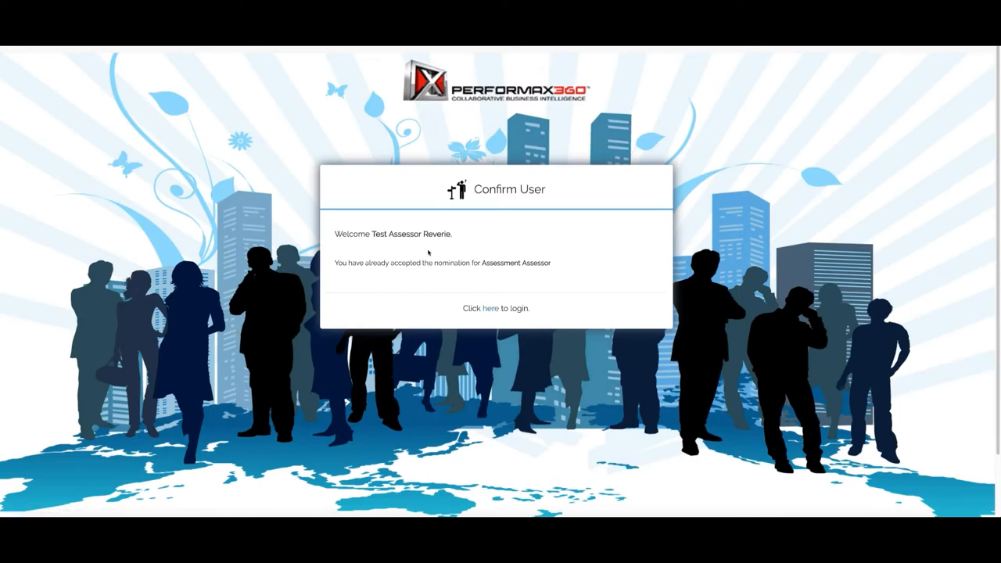
mouse_move(492, 308)
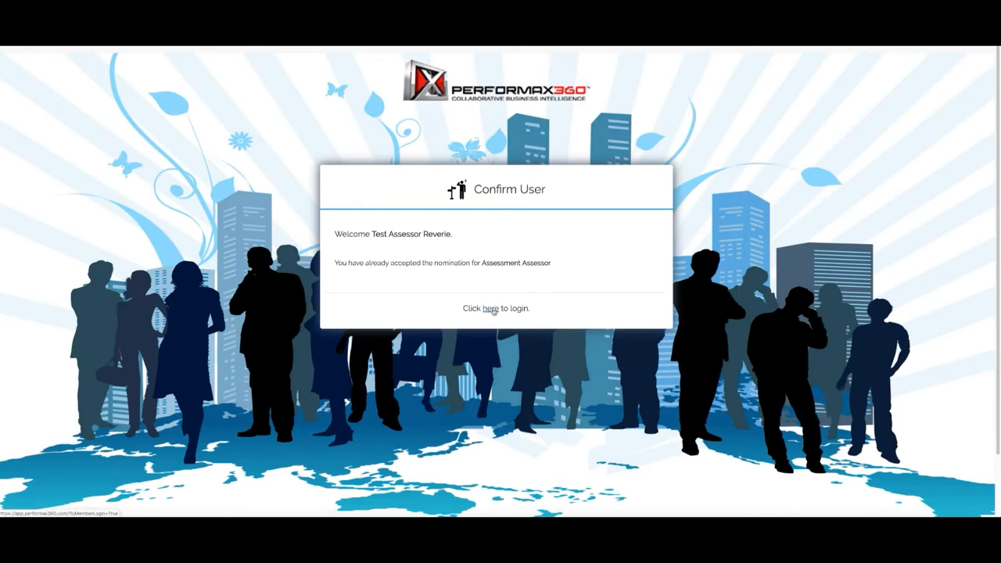
click(491, 308)
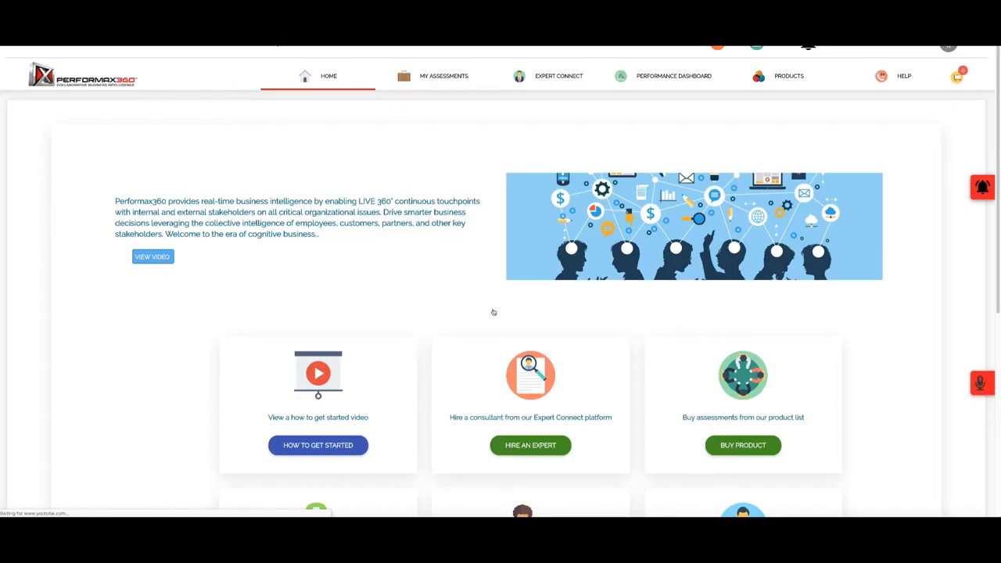
- Sign in through the Login form with the assessor email and generated password
click(948, 44)
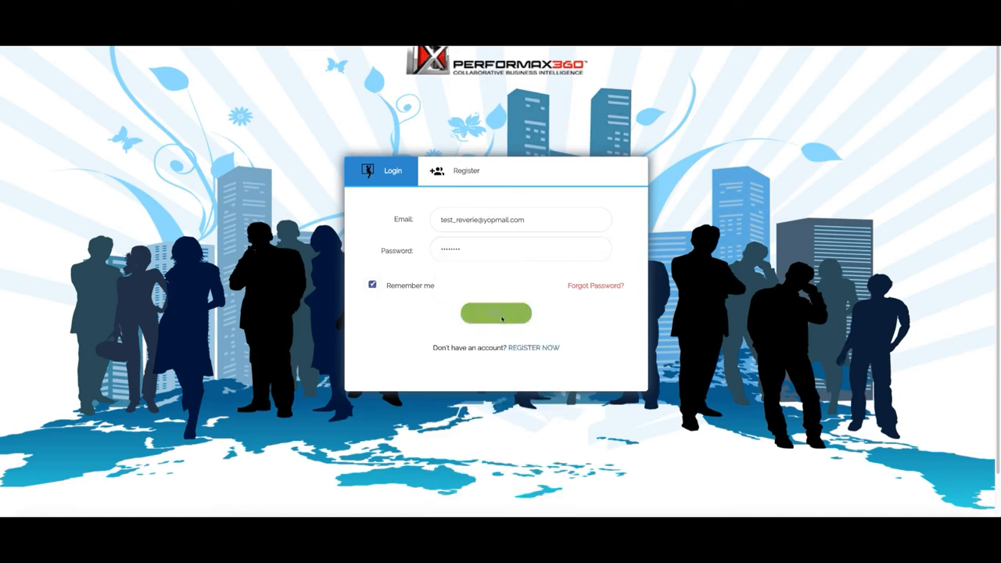
click(496, 312)
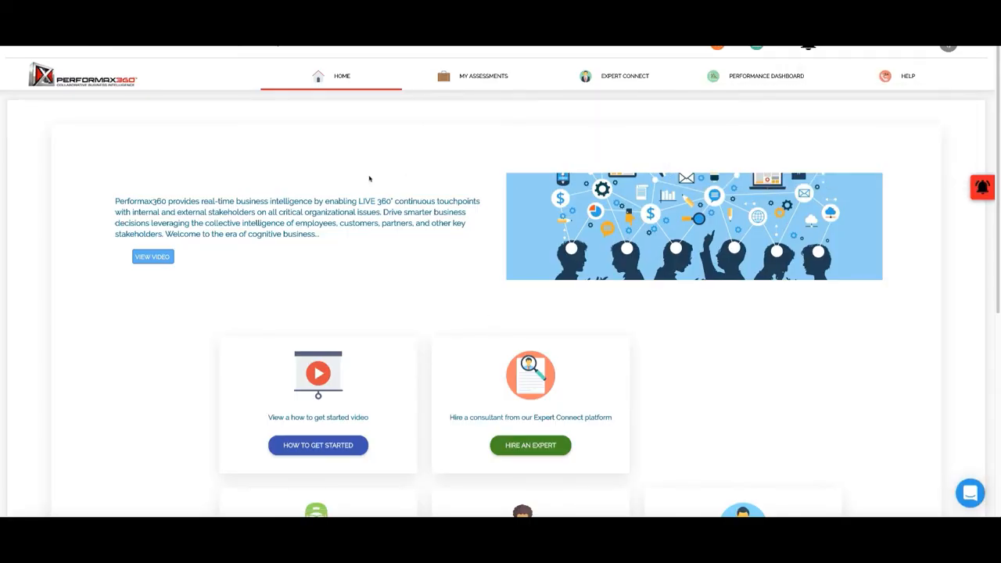
- From My Assessments > Assessment Dashboard, start feedback on the Reverie HV Division questionnaire
click(483, 75)
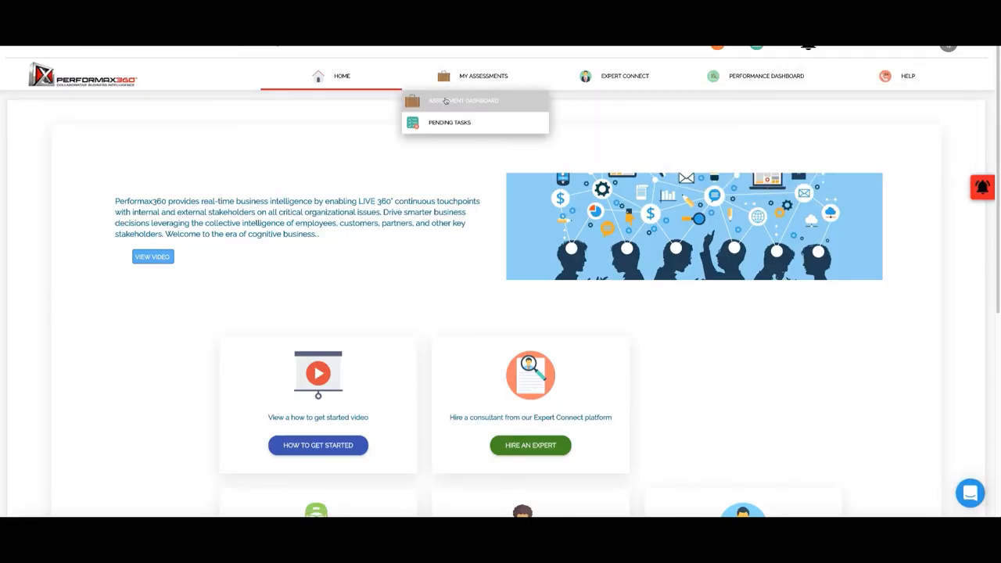
click(466, 100)
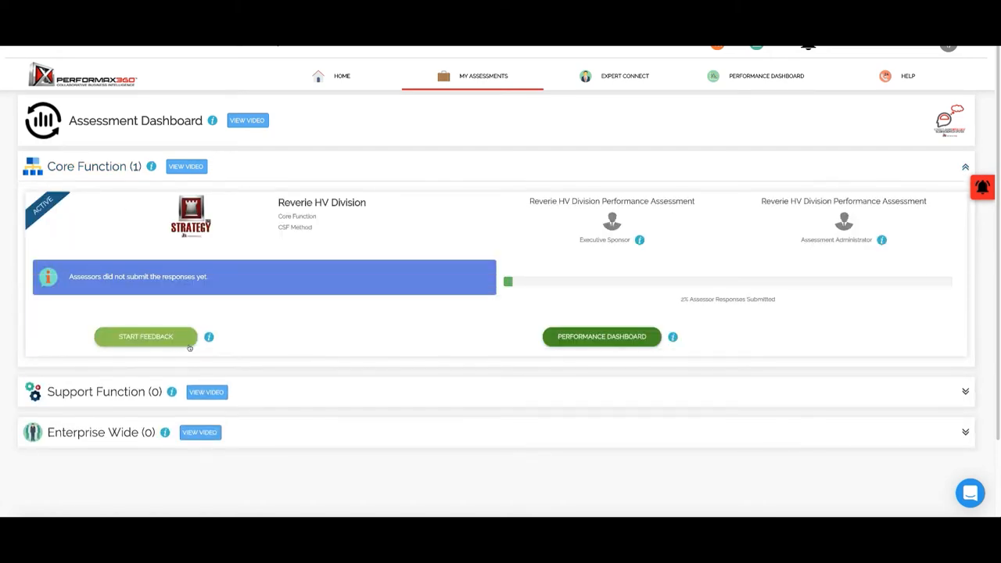
click(145, 336)
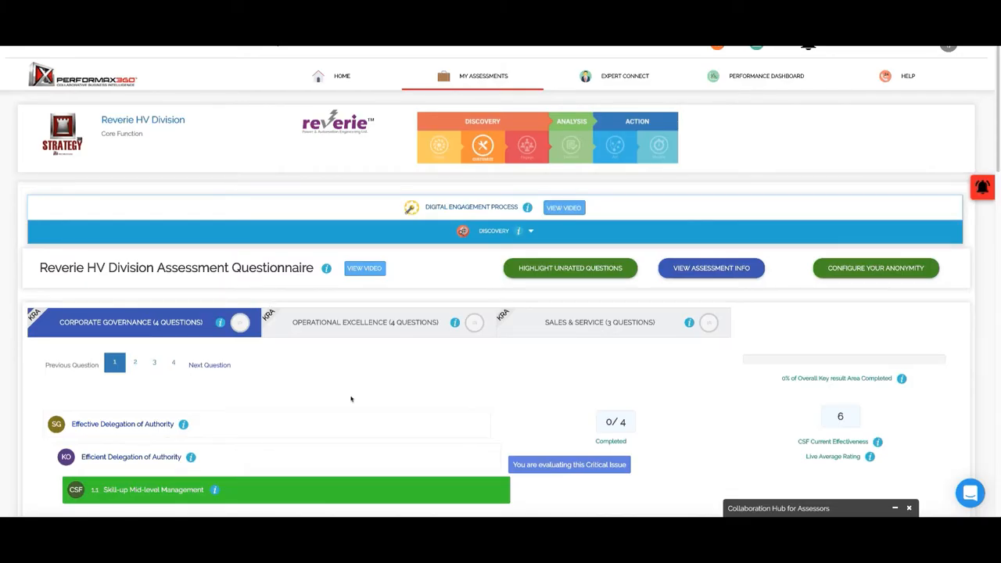
scroll(down, 3)
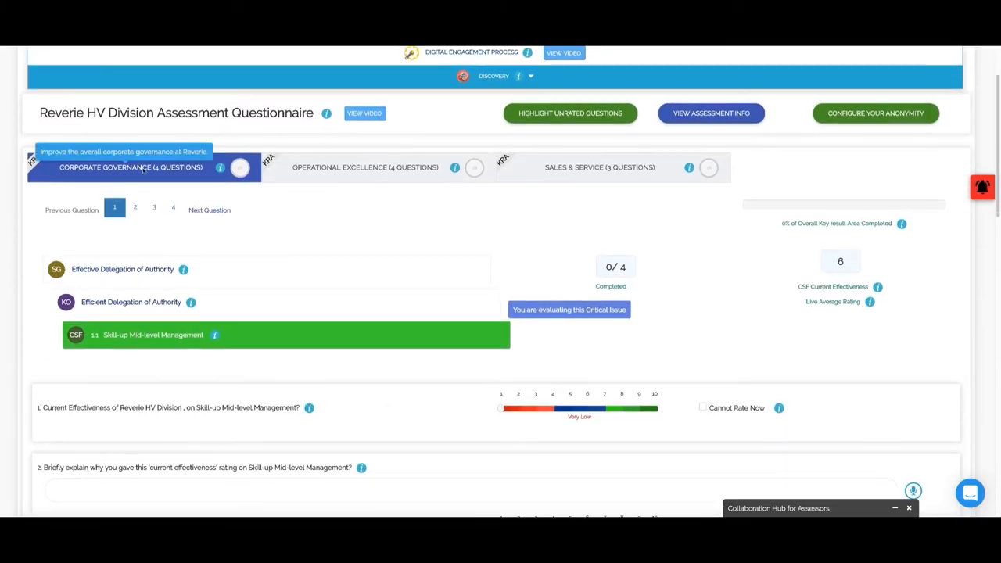
mouse_move(365, 168)
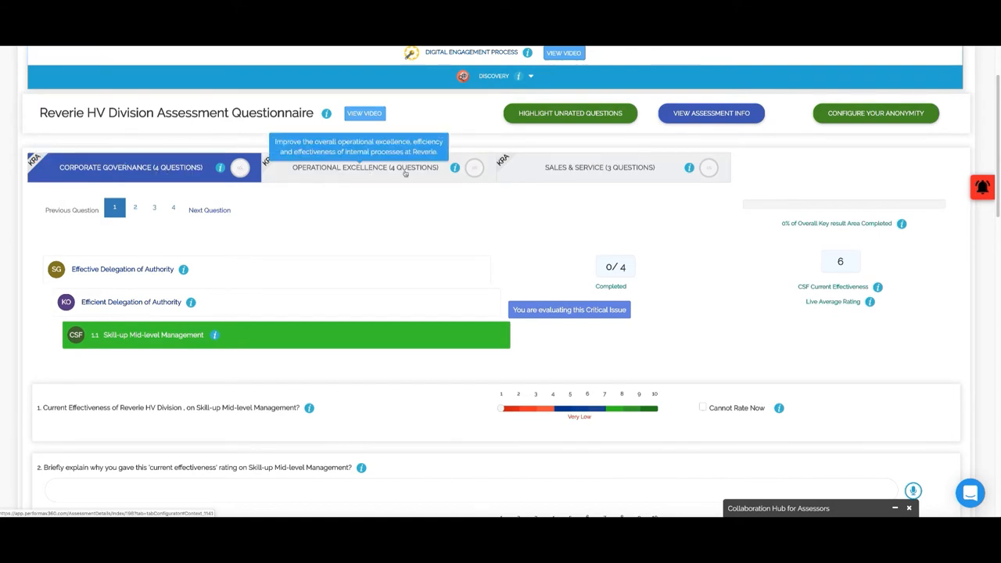
mouse_move(638, 175)
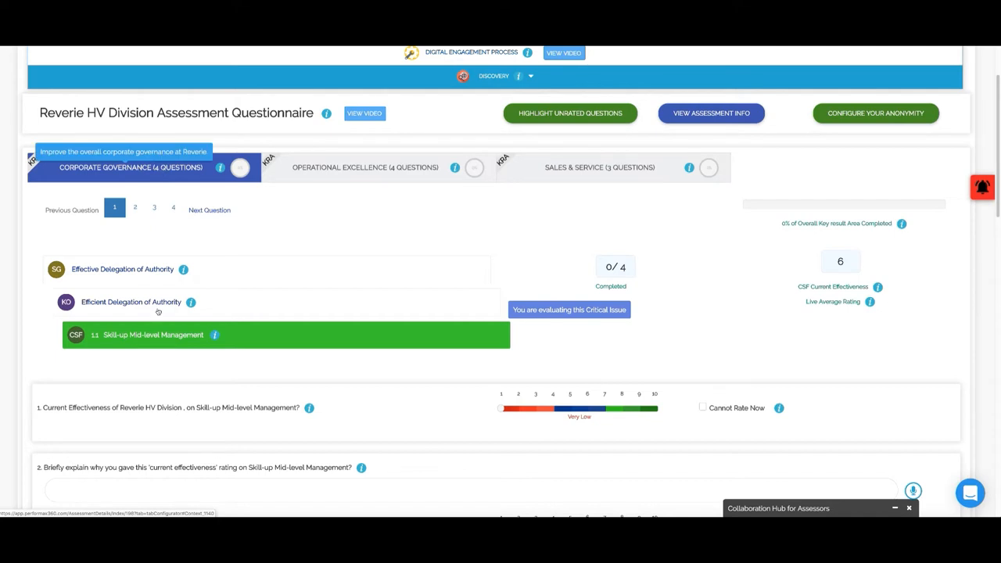
scroll(down, 3)
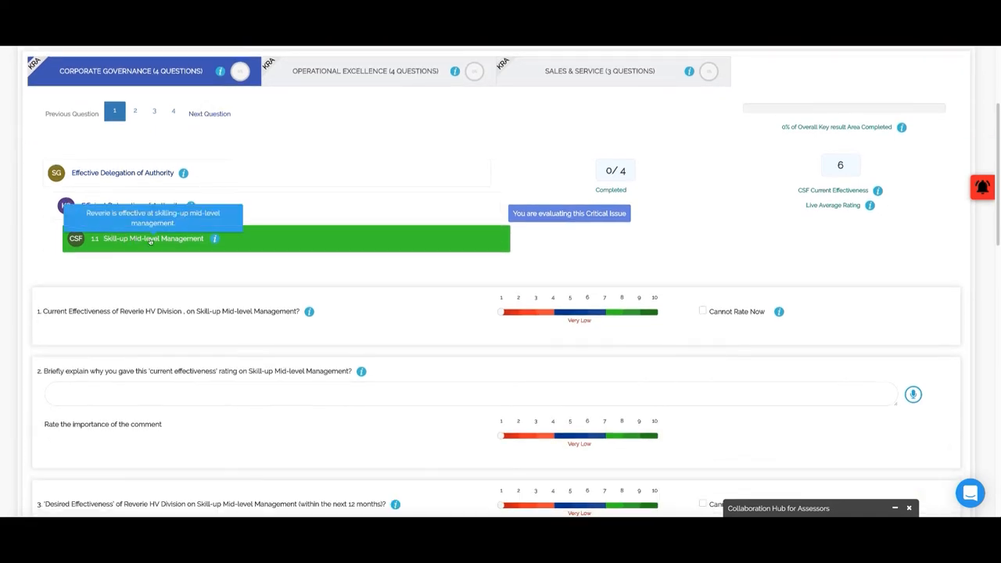
scroll(down, 3)
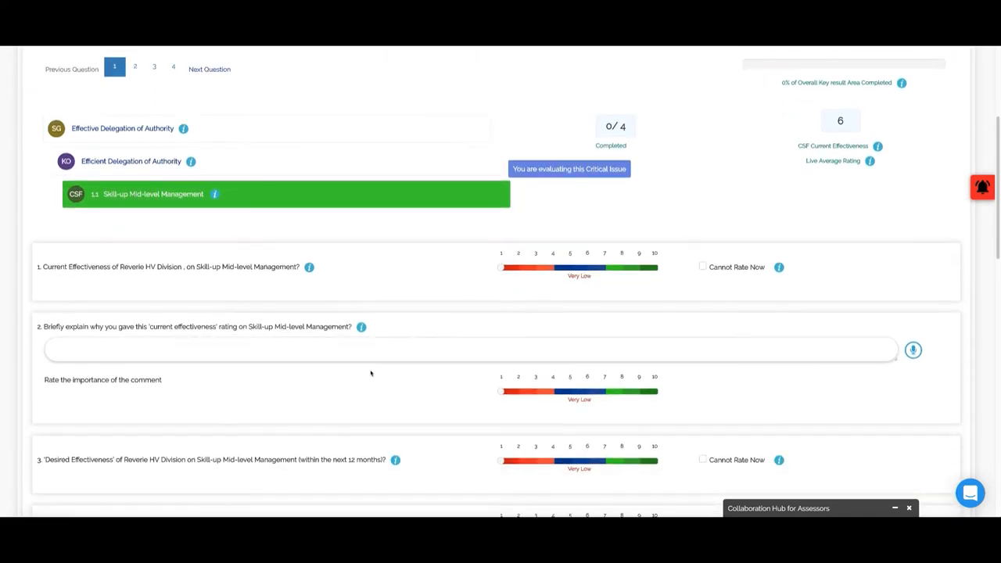
scroll(down, 3)
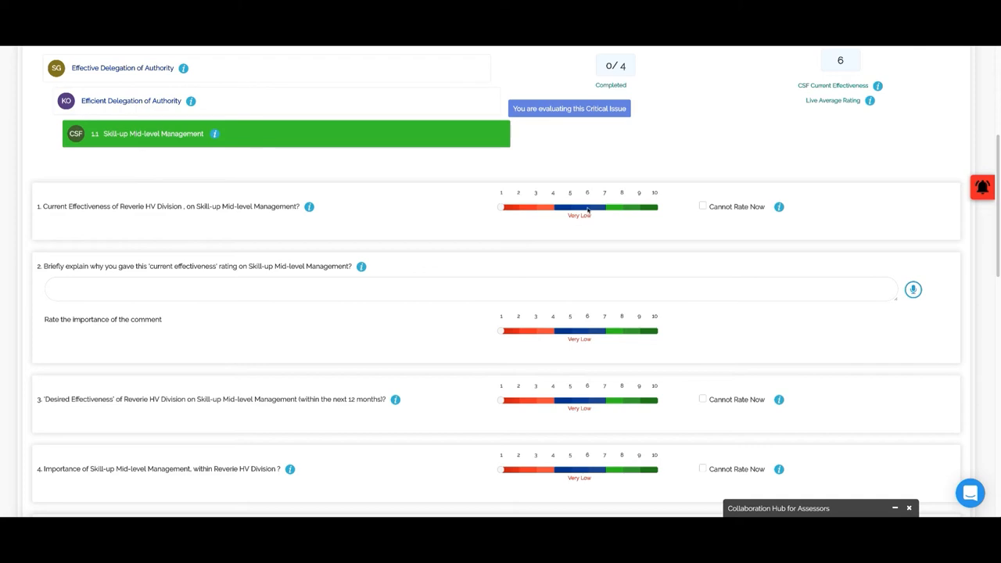
- Rate Skill-up Mid-level Management current effectiveness Medium with comment 'More training is required at Reverie.'
click(586, 206)
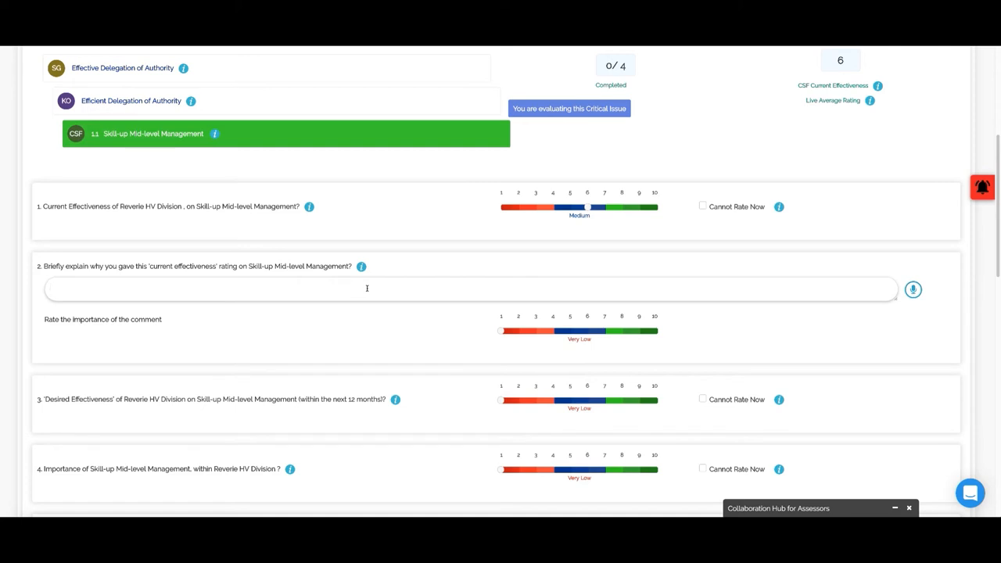
text(More training)
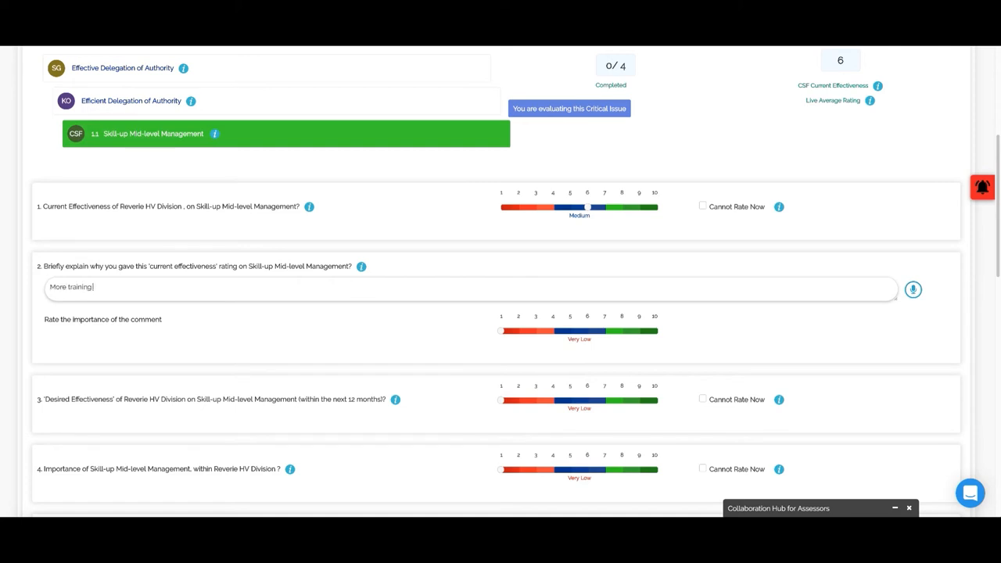
text(is requir)
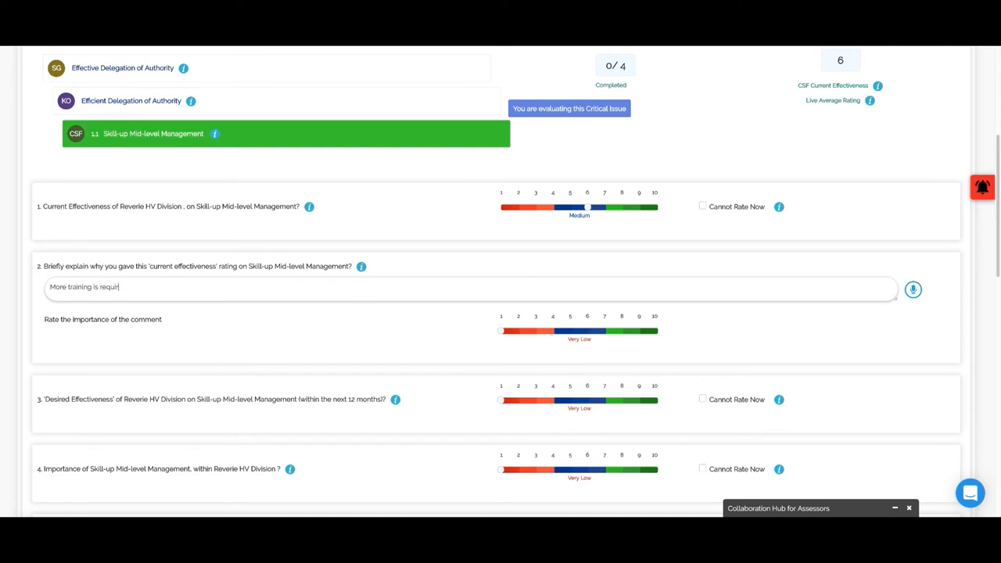
text(ed at Re)
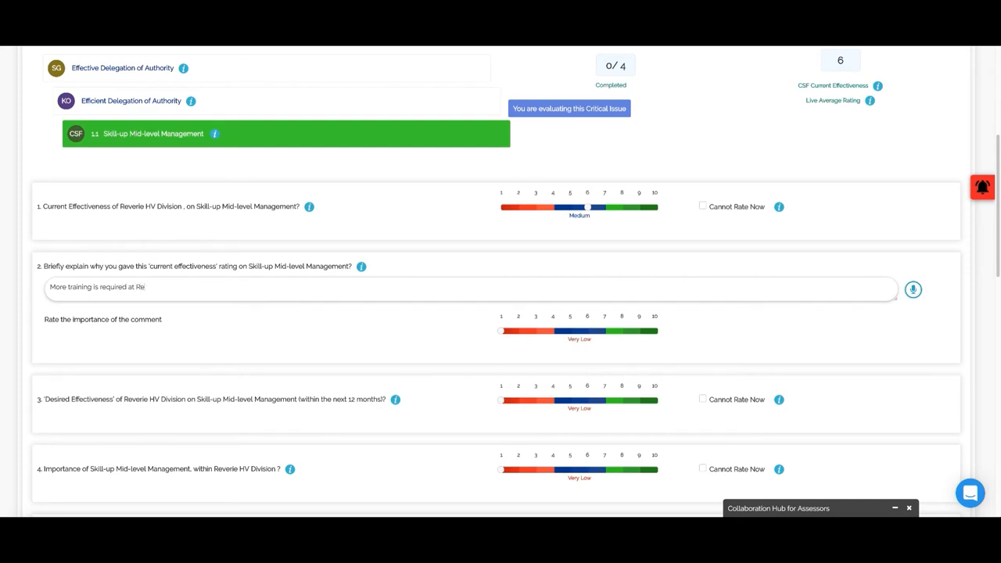
text(verie)
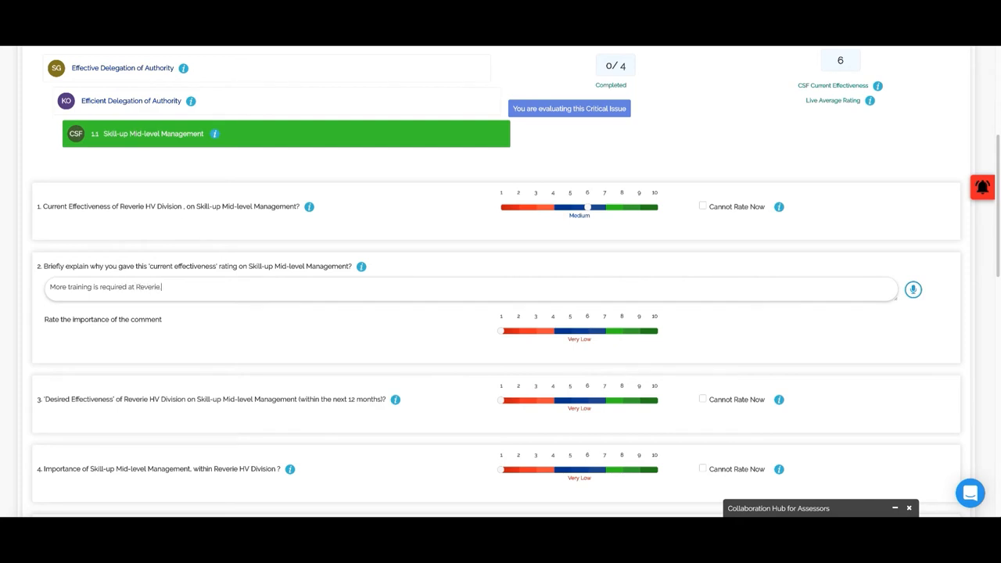
text(.)
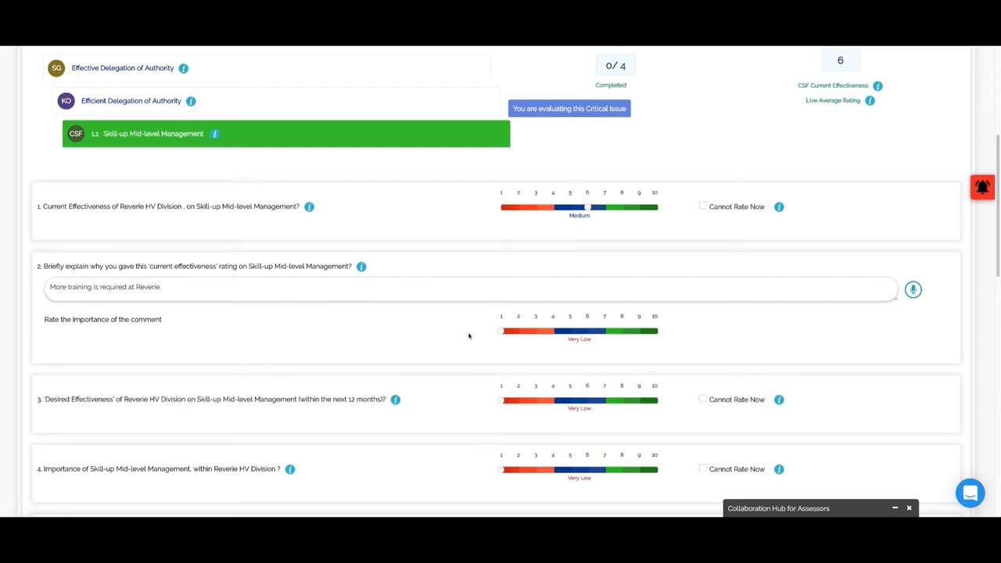
- Set desired effectiveness to Very High on the importance sliders
scroll(down, 3)
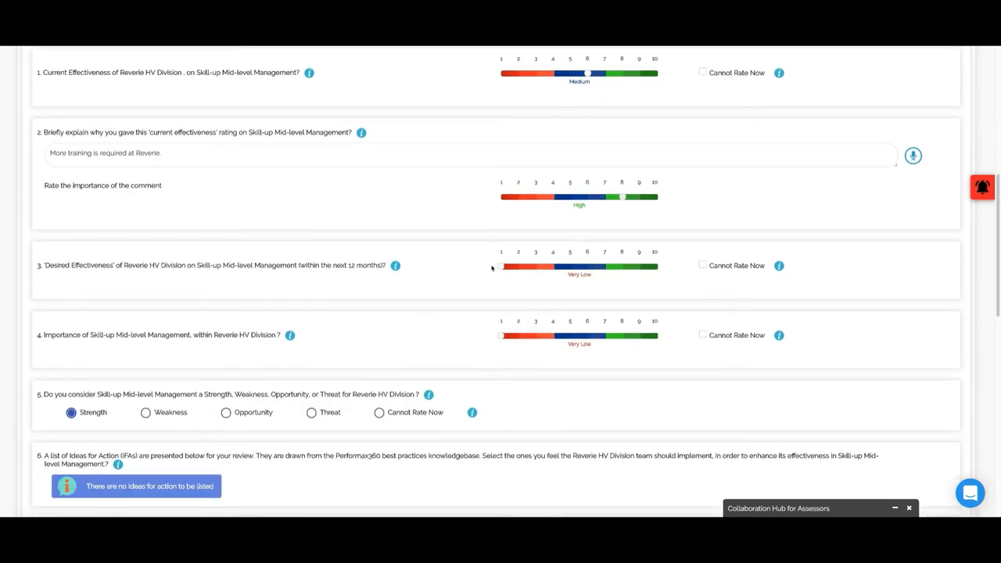
drag(500, 266, 640, 266)
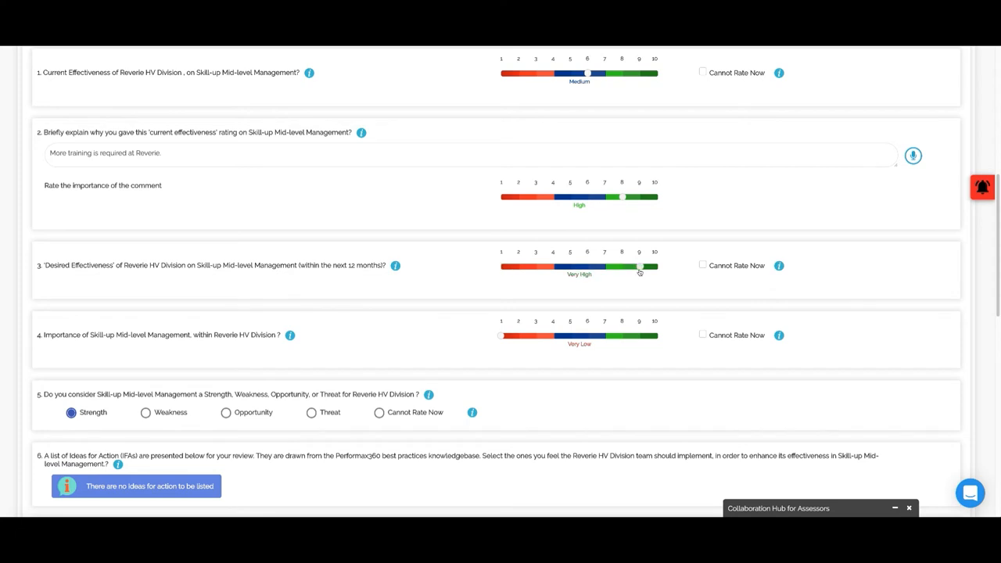
scroll(down, 3)
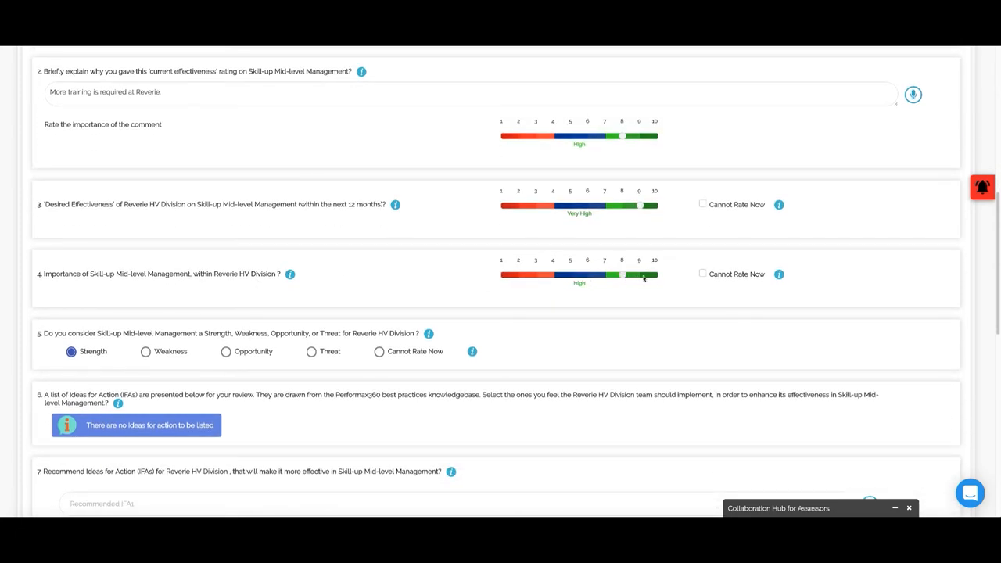
- Mark it a Weakness and recommend regular skills development training to Reverie employees in the FIA field
click(642, 276)
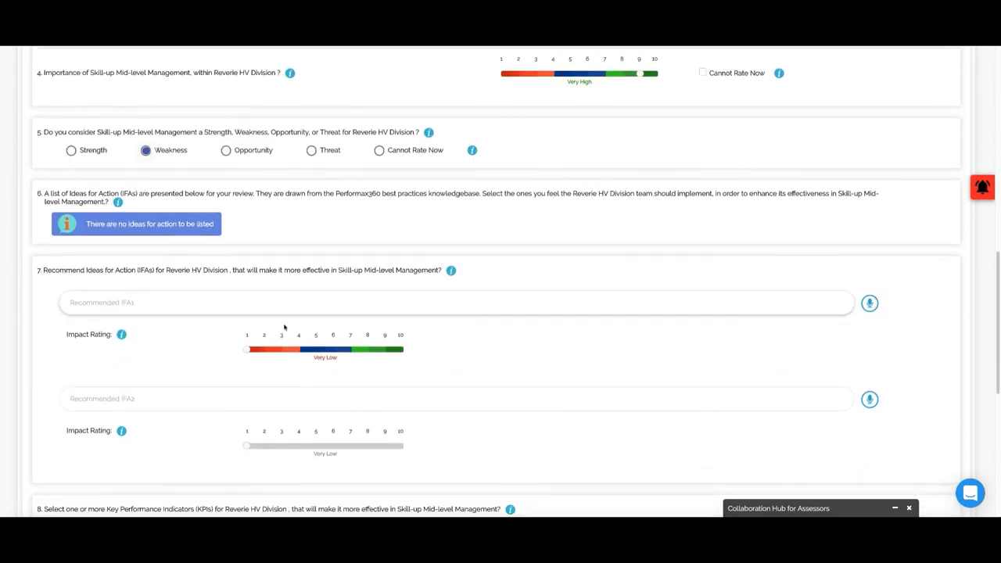
scroll(down, 3)
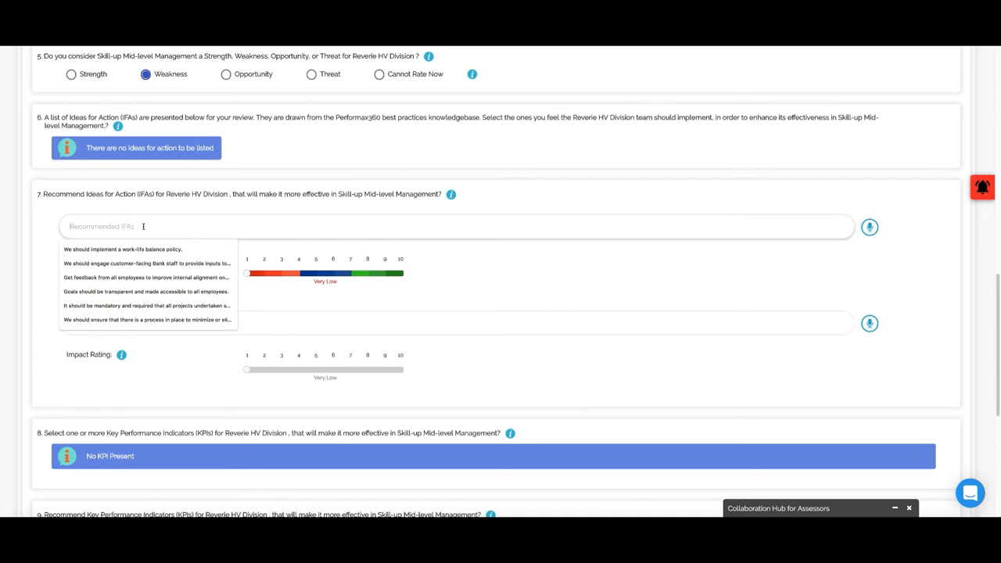
text(We should provide regu)
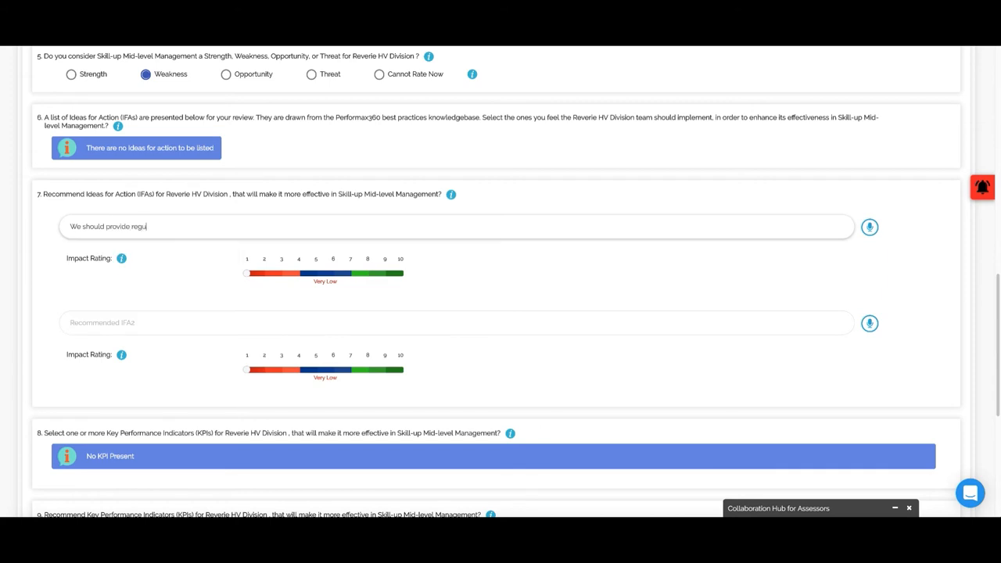
text(lar skills)
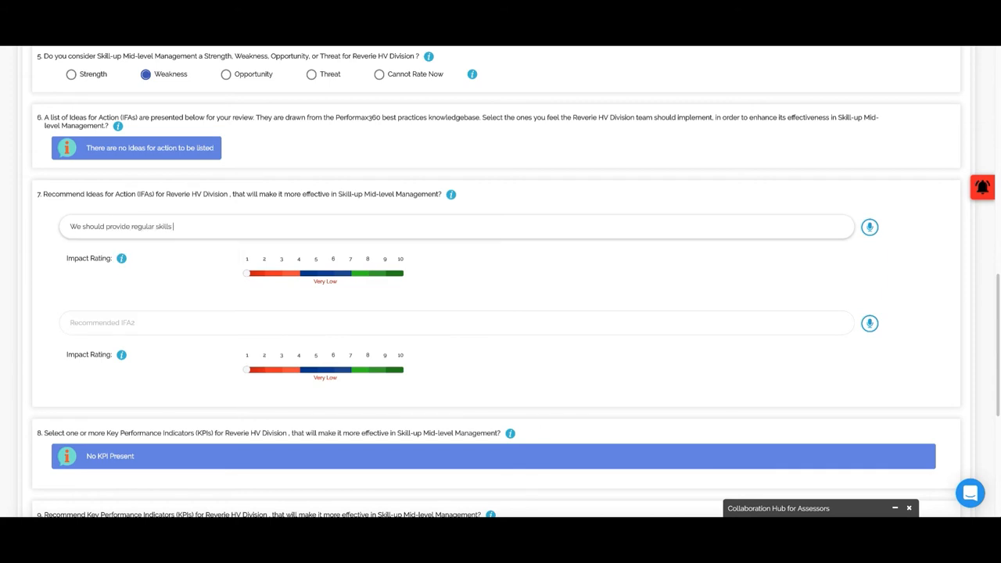
text(development r)
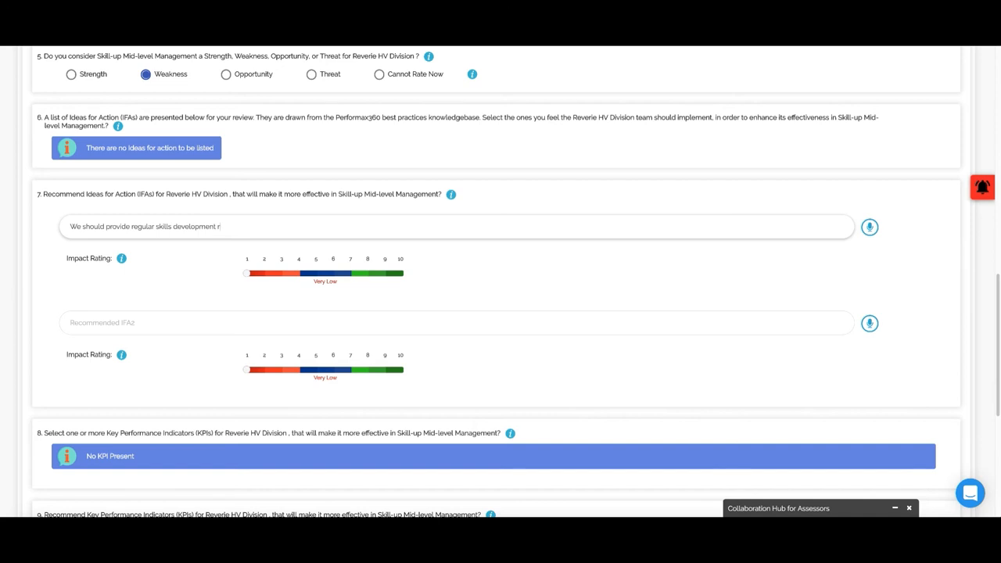
text(raining)
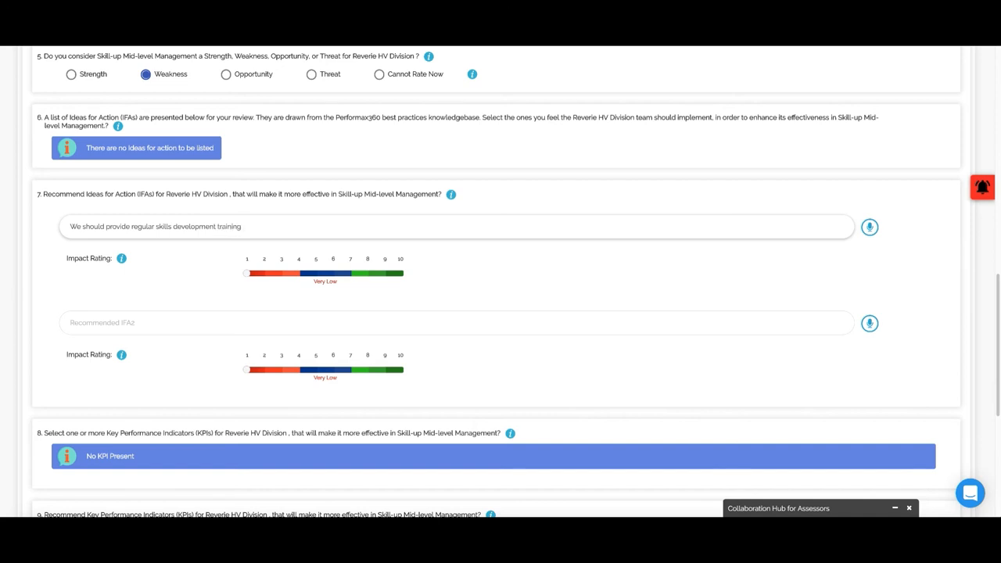
text(to Reverie em)
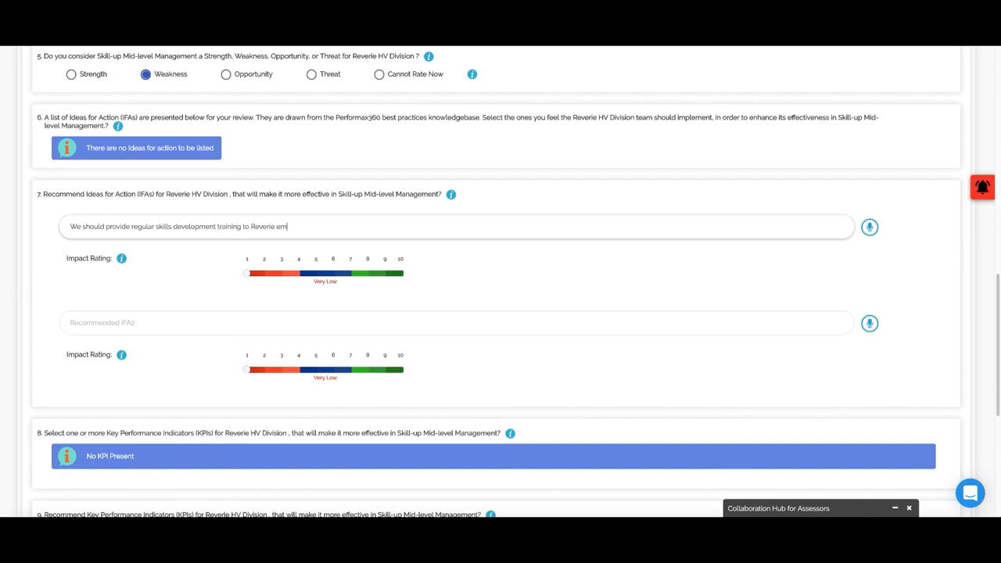
text(ployees.)
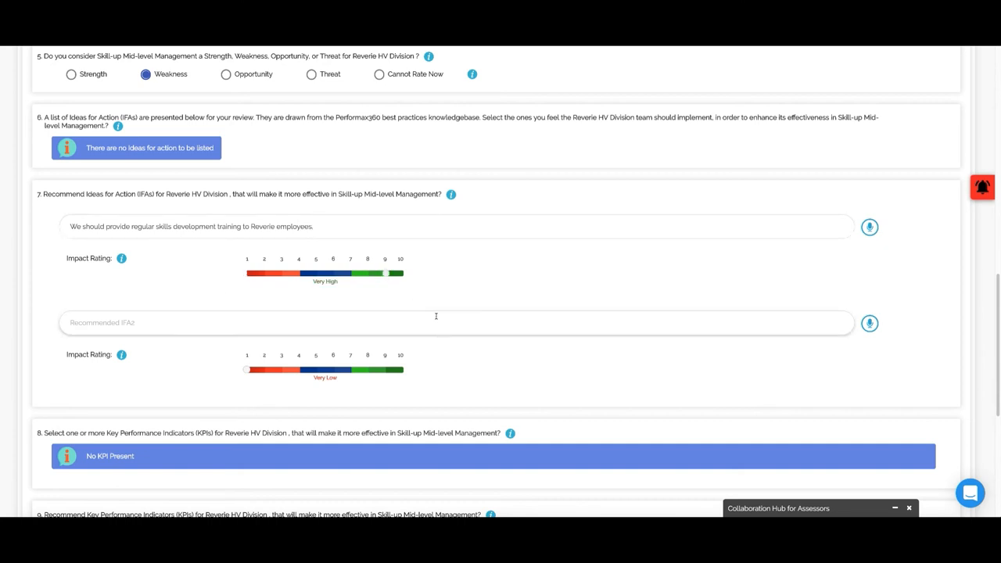
scroll(down, 3)
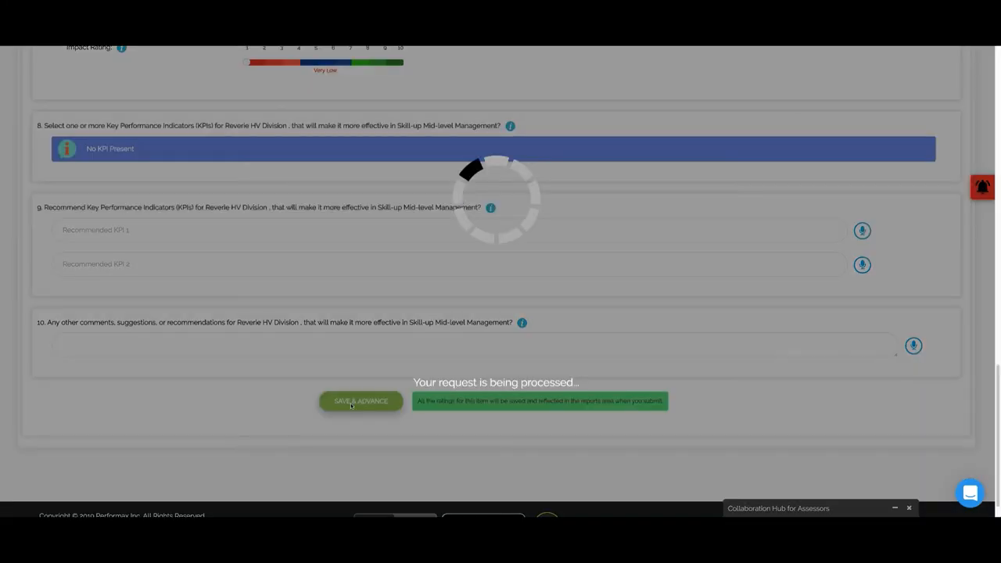
- Save & Advance the Skill-up answers, review the Job Descriptions questions and save them to advance
click(360, 401)
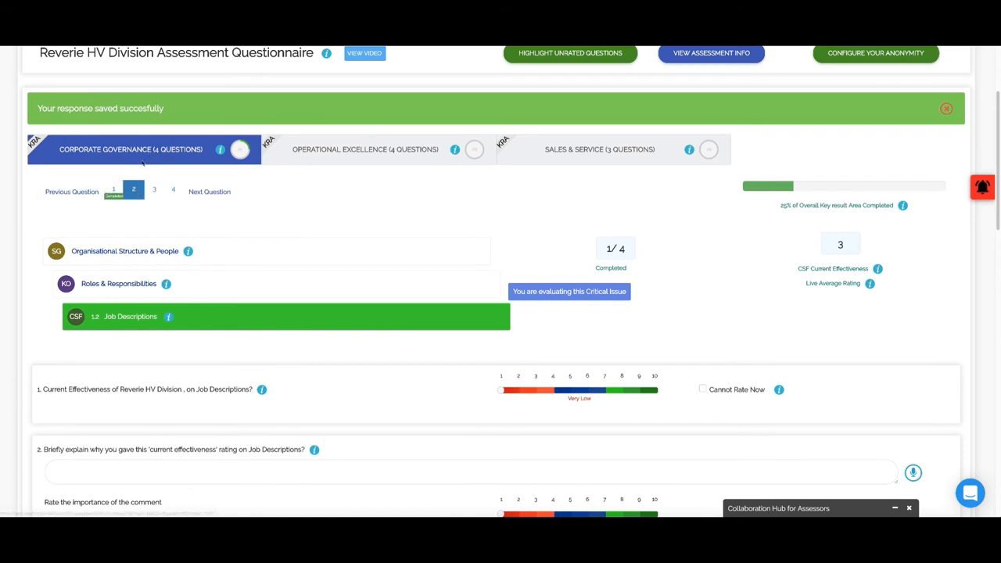
mouse_move(348, 359)
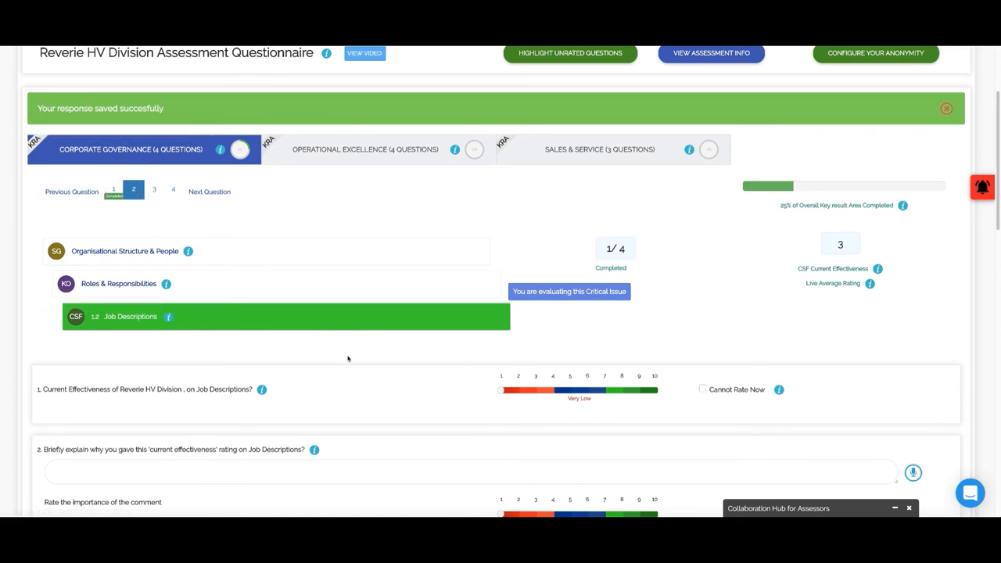
scroll(down, 3)
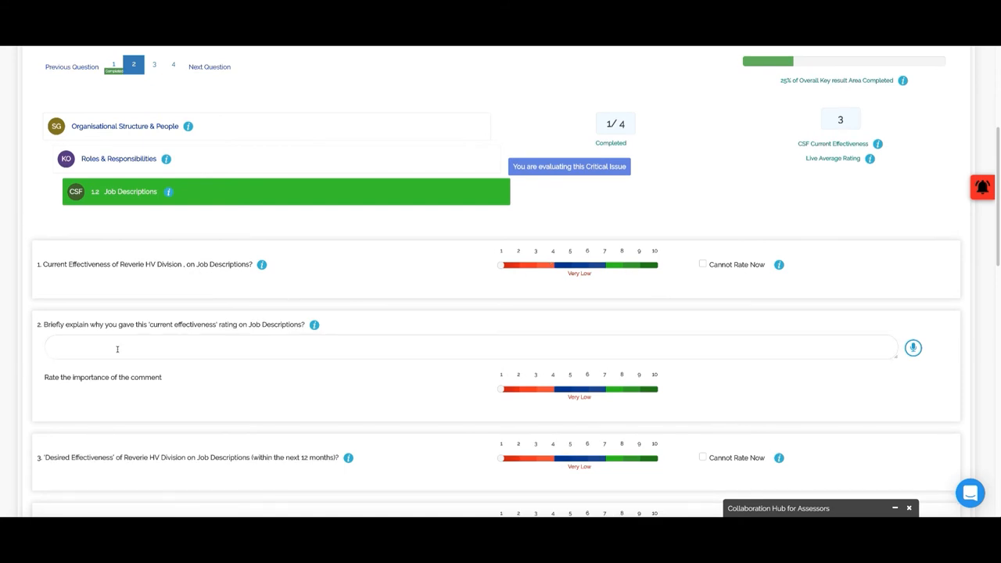
scroll(down, 3)
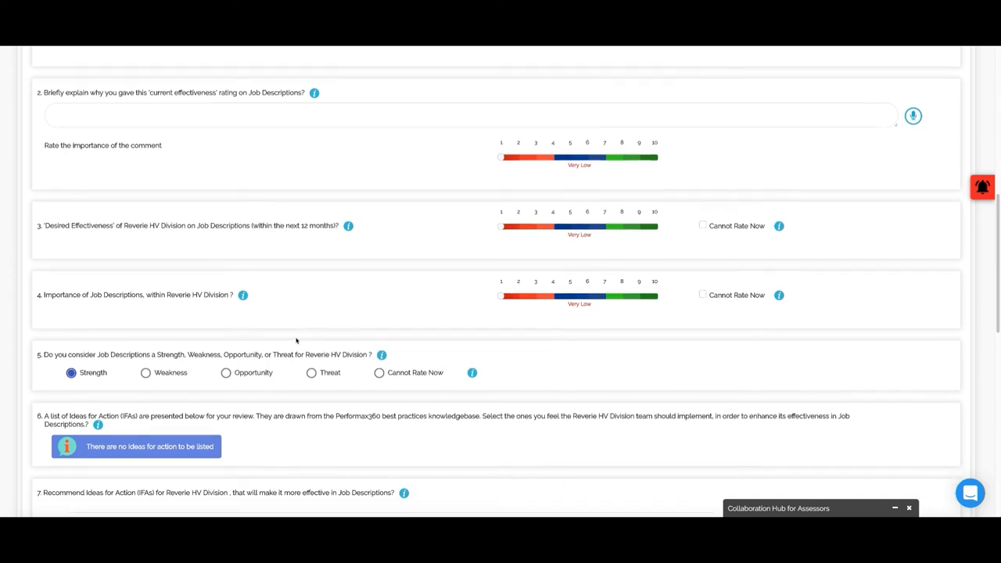
scroll(down, 3)
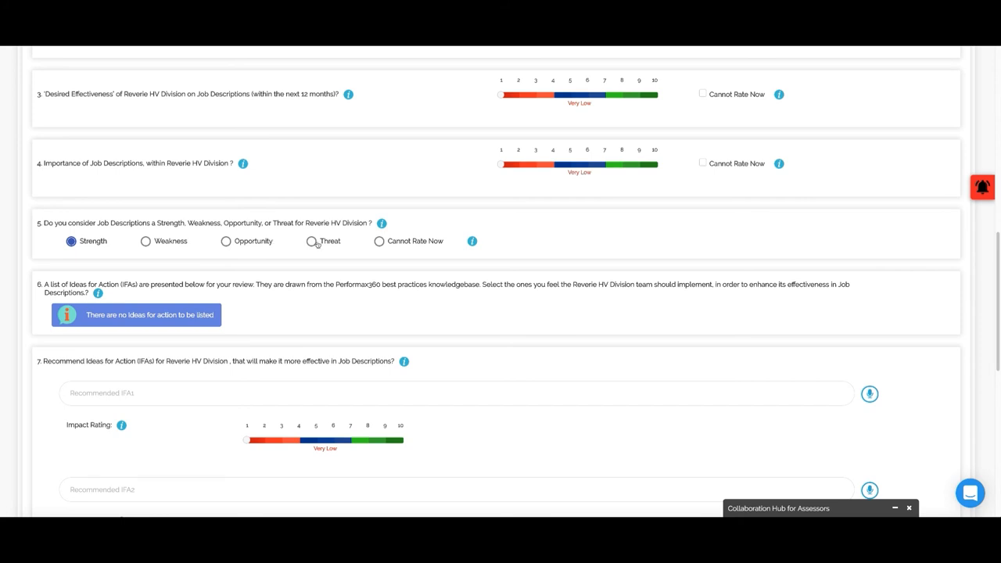
scroll(down, 3)
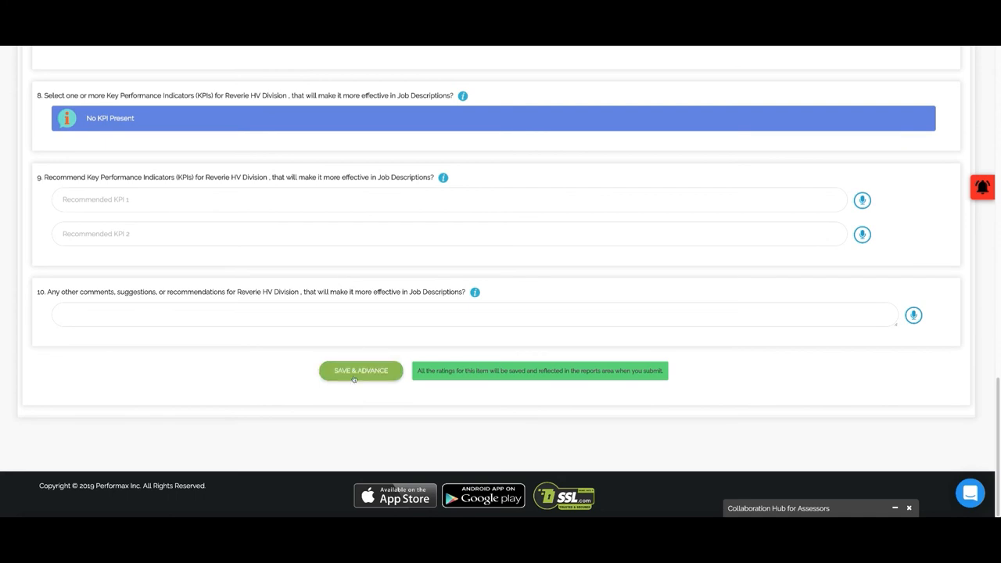
click(360, 371)
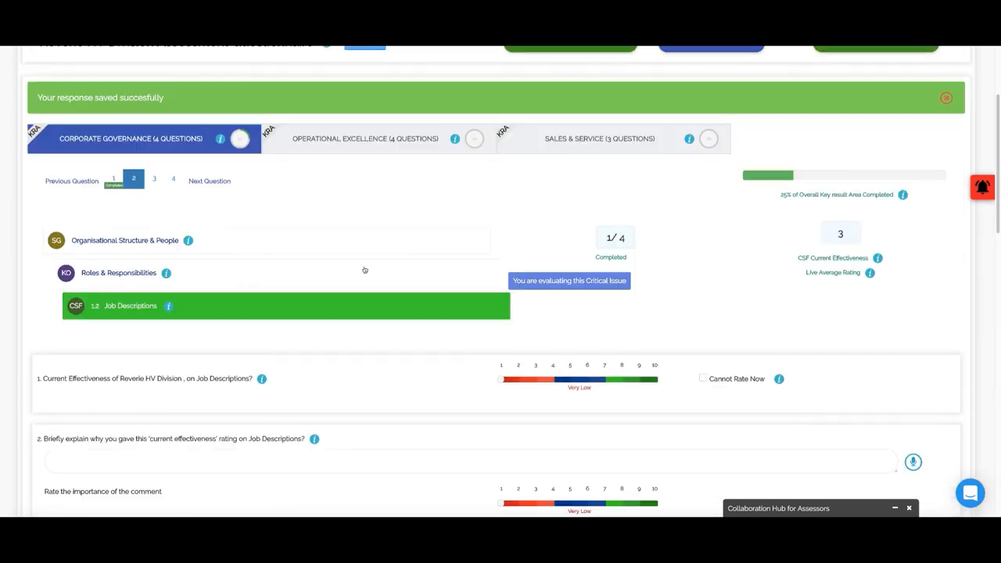
- Review the Job Descriptions page and check the account options without logging out
scroll(up, 3)
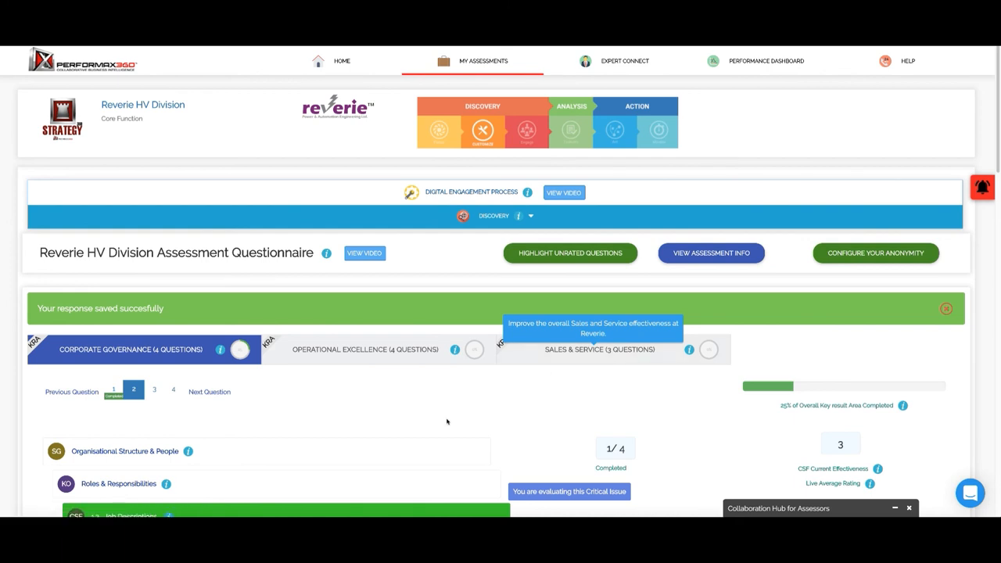
scroll(up, 3)
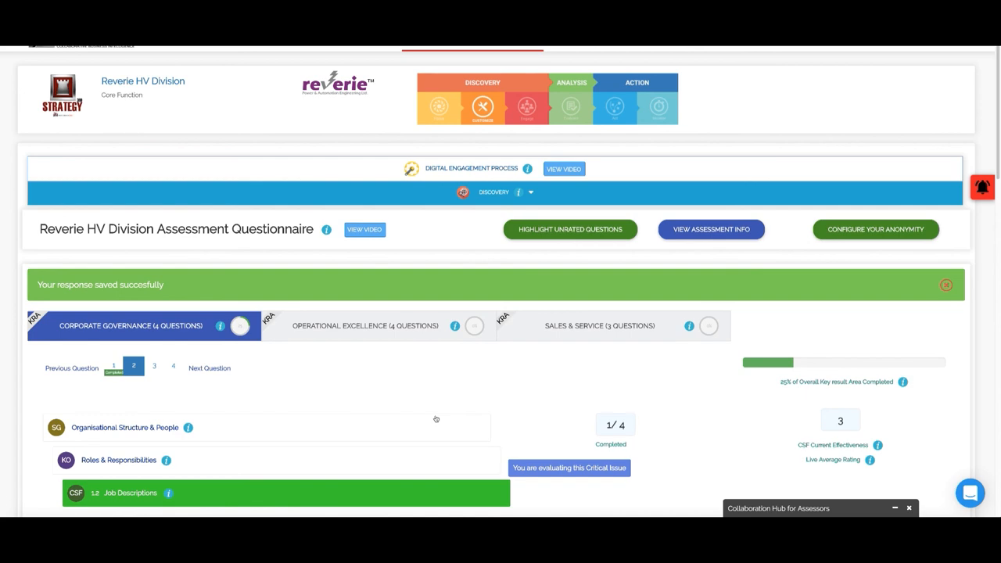
scroll(down, 3)
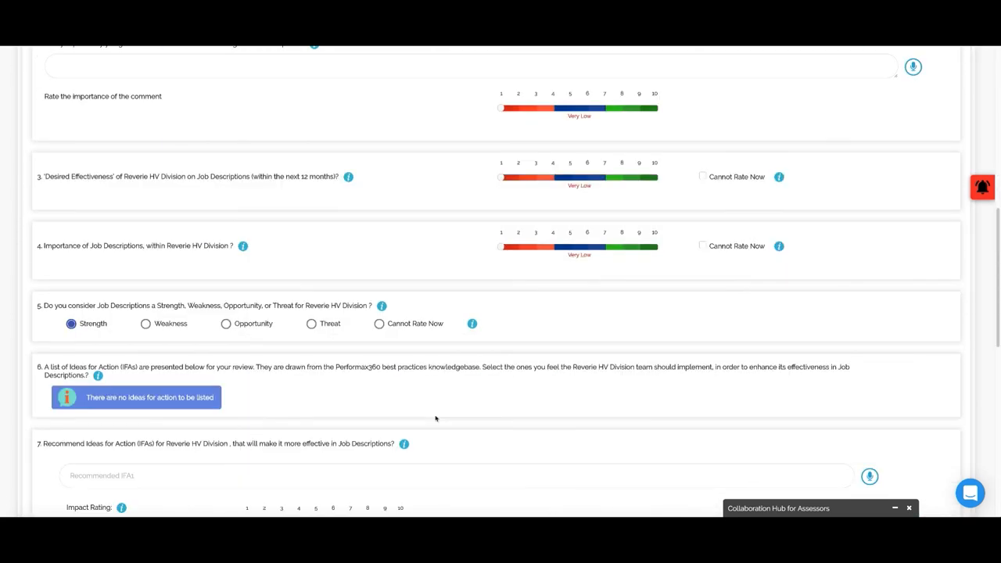
click(907, 76)
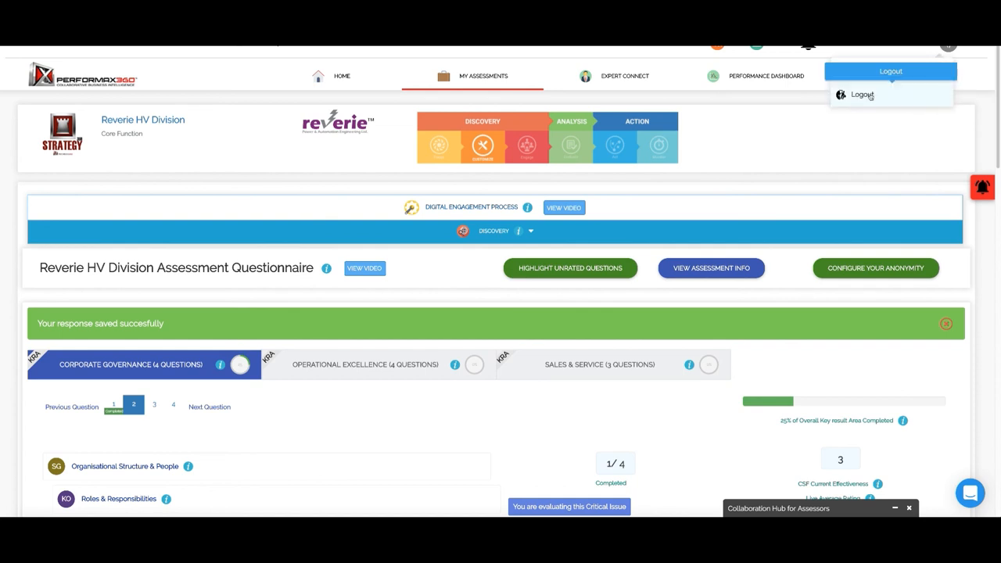
click(789, 131)
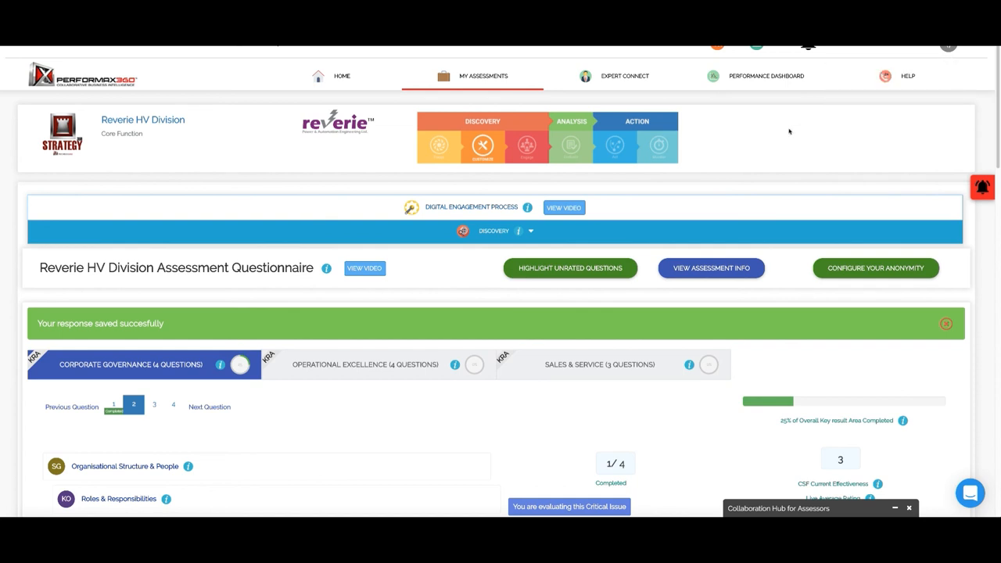
- Save the Job Descriptions answers and advance to question 1.3 Office Space, 2 of 4 completed
scroll(down, 3)
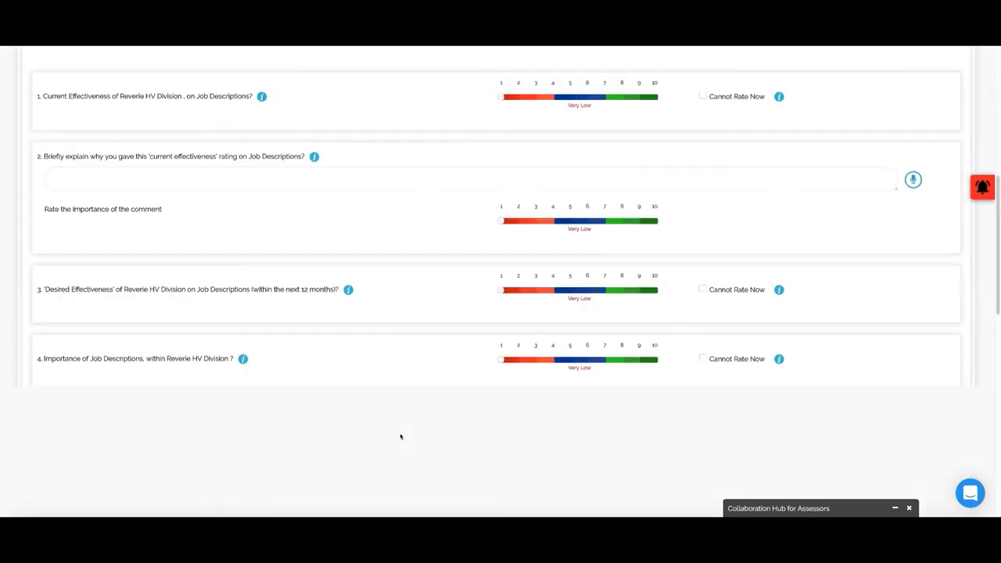
click(360, 370)
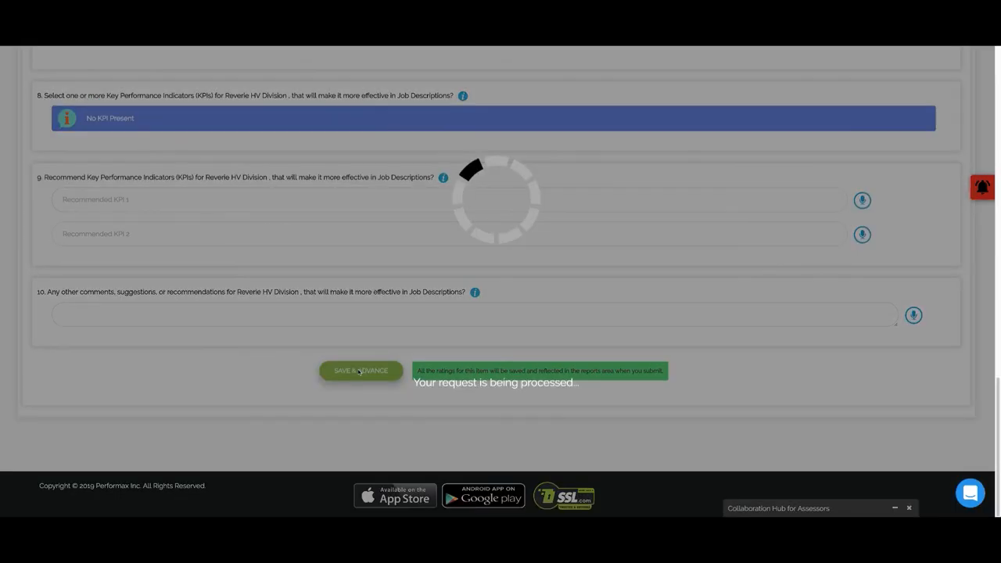
click(359, 369)
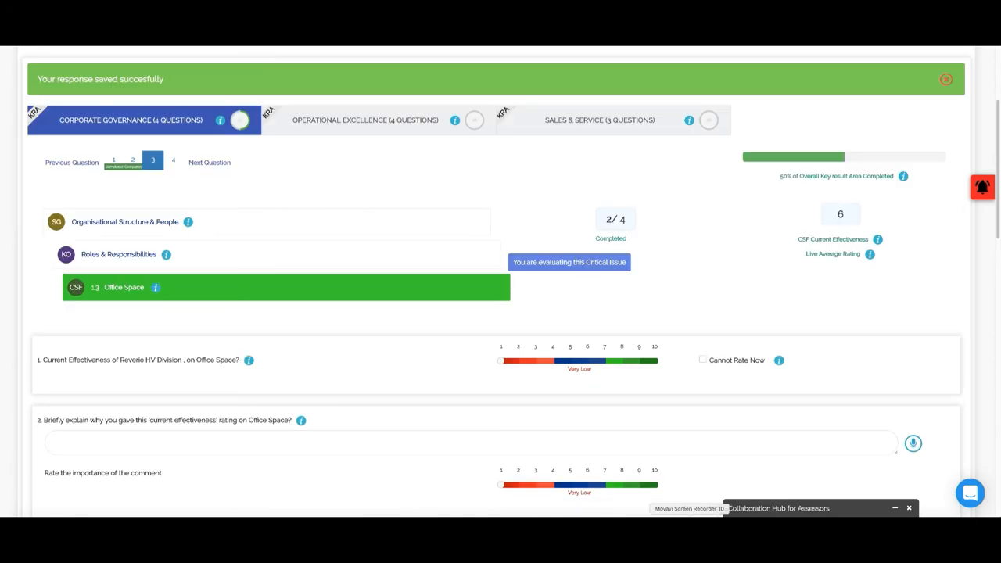